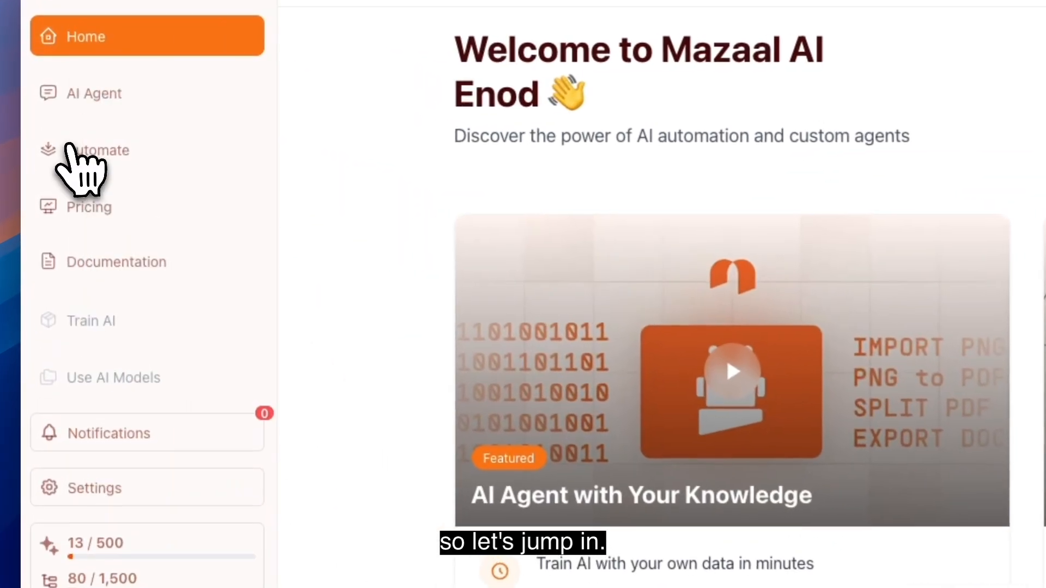
- Go to the Automate area listing flows such as test-insurance and Email invoice extractor
{"action": "left_click", "coordinate": [99, 151]}
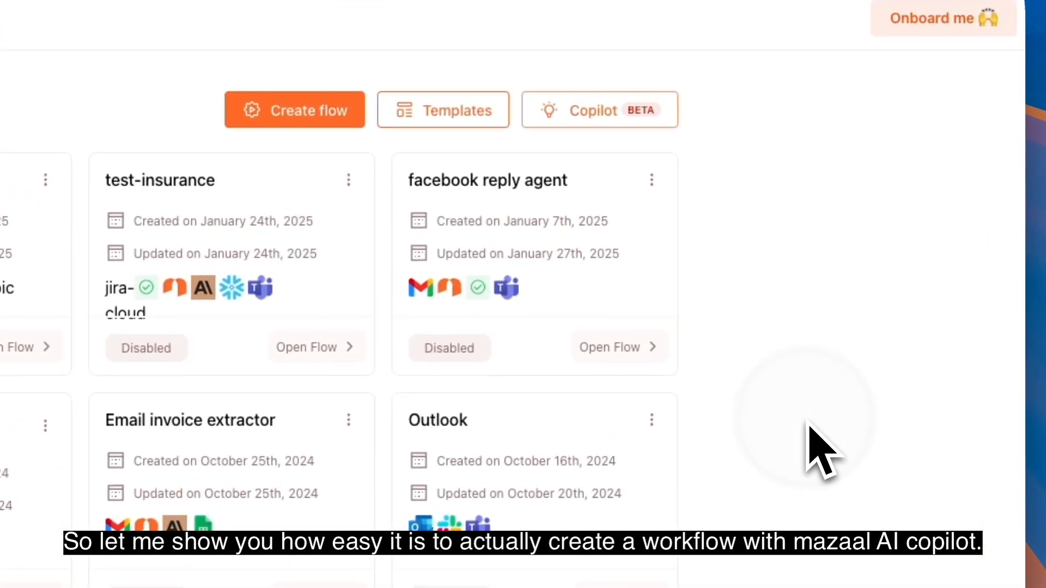
- Generate a Copilot workflow from the Form Processing example, editing the prompt to send confirmation 'via gmail'
{"action": "left_click", "coordinate": [598, 109]}
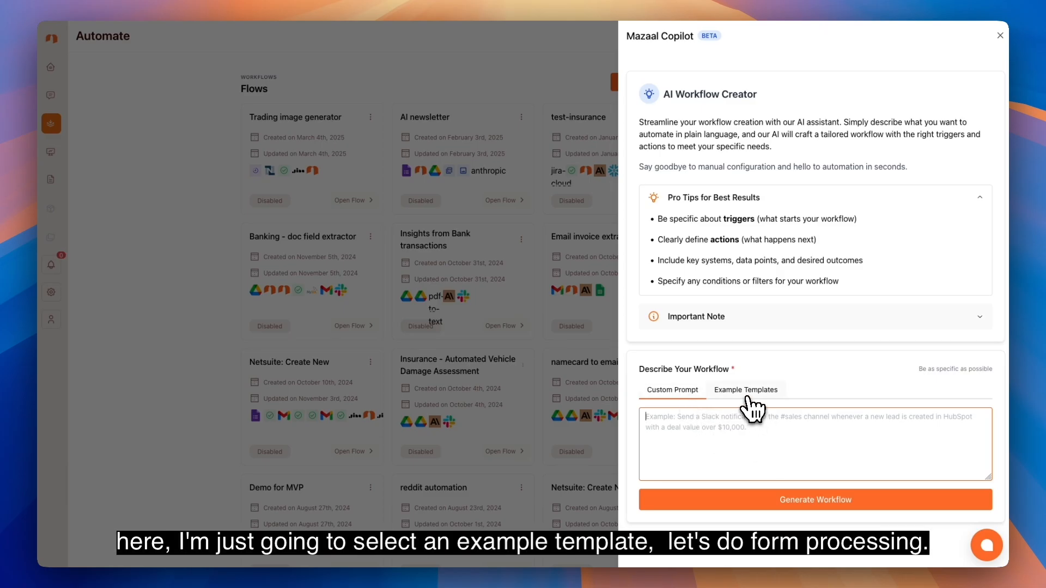
{"action": "left_click", "coordinate": [745, 390]}
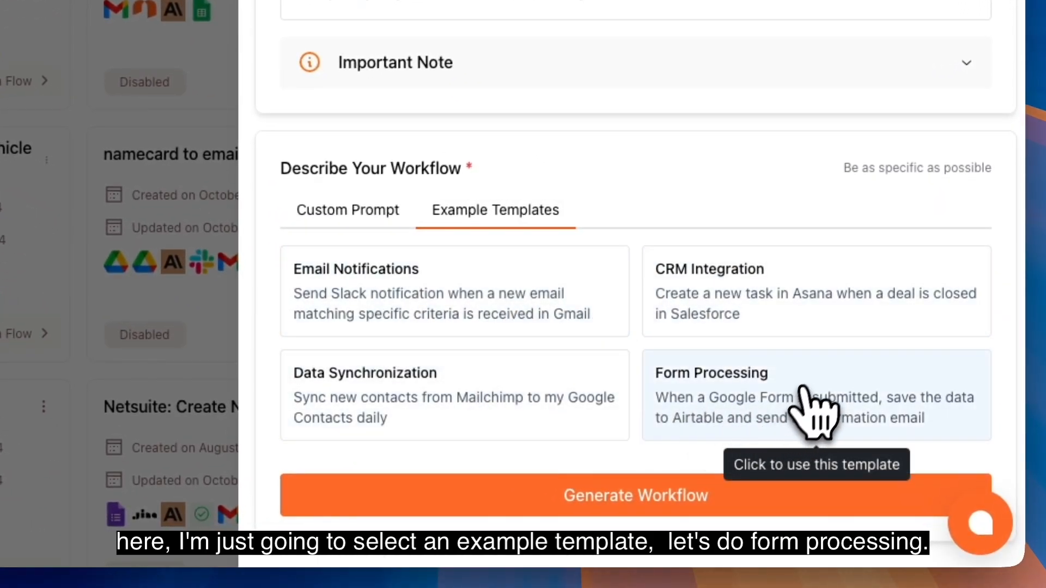
{"action": "left_click", "coordinate": [815, 395]}
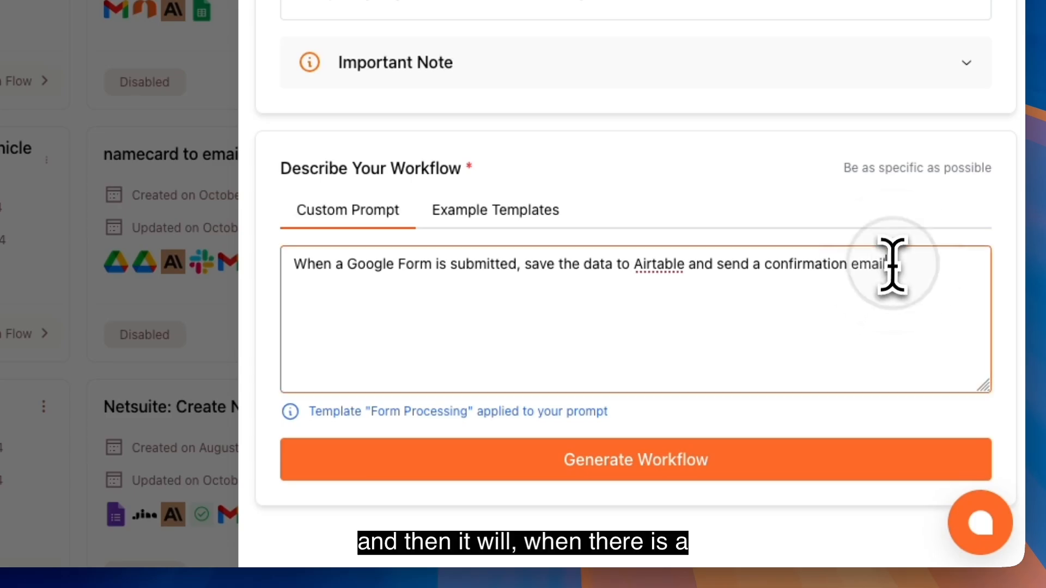
{"action": "type", "text": "via email"}
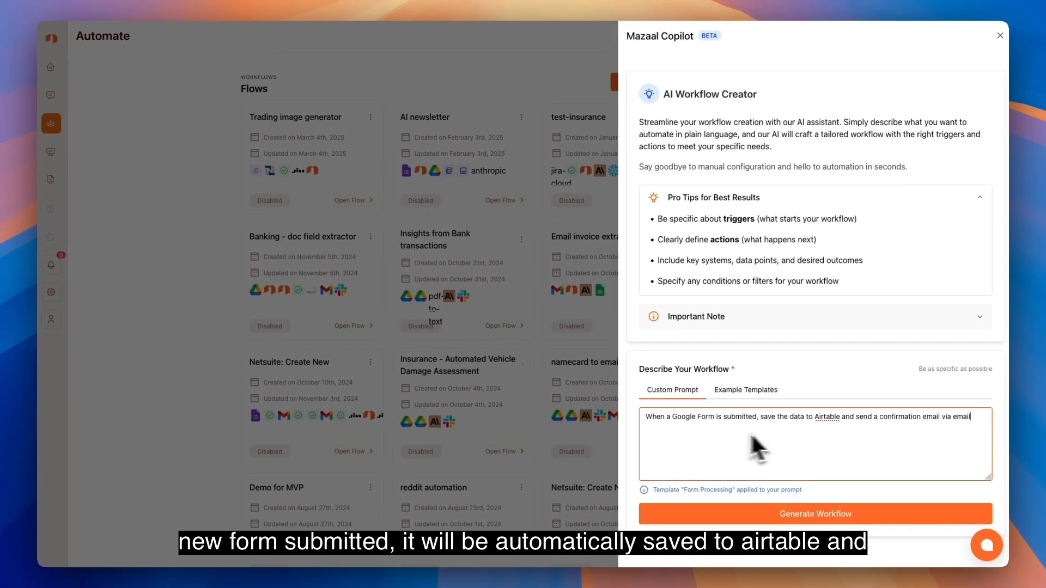
{"action": "mouse_move", "coordinate": [836, 448]}
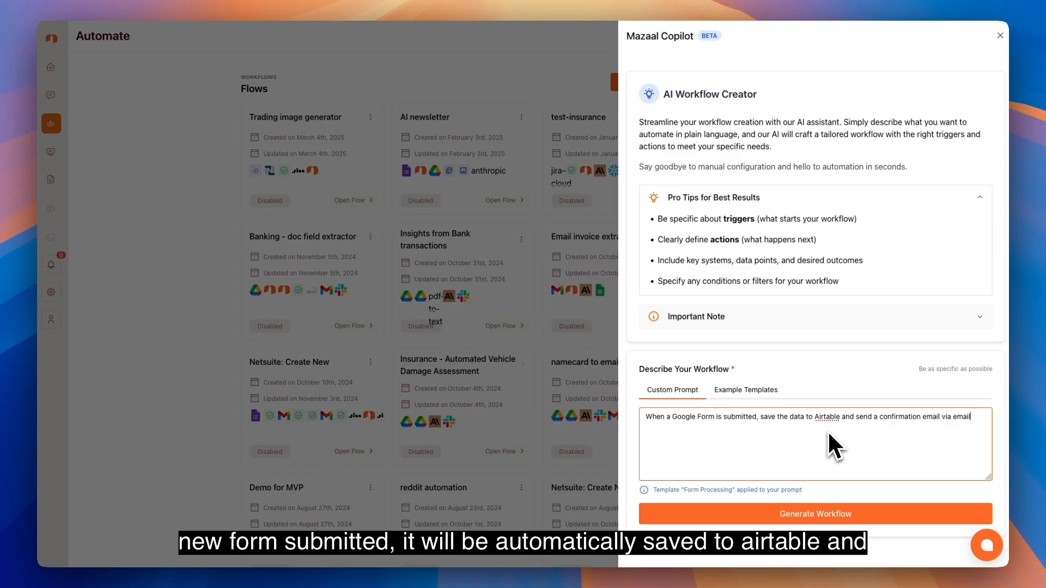
{"action": "type", "text": "gmail"}
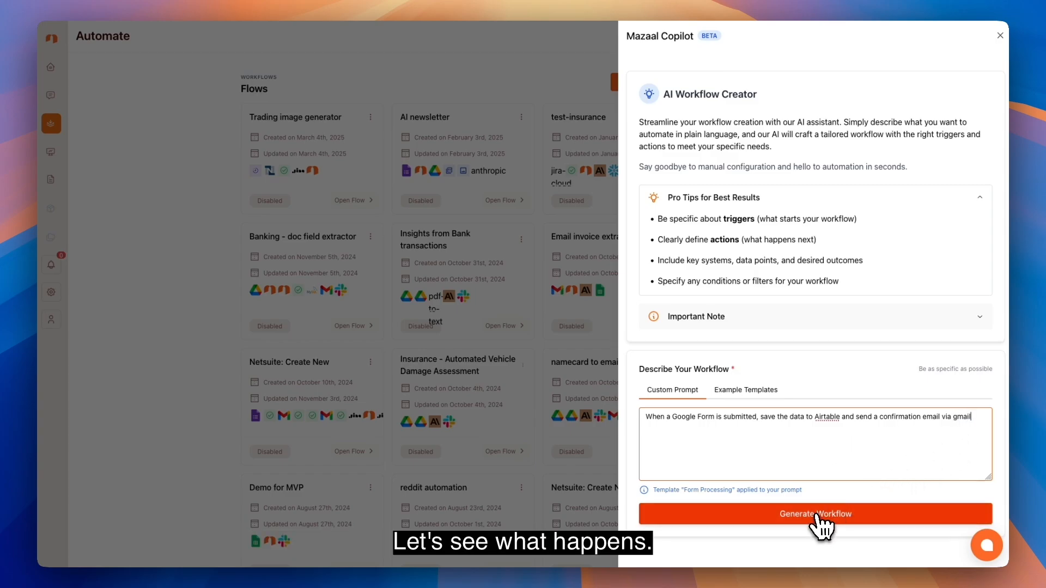
{"action": "left_click", "coordinate": [816, 513]}
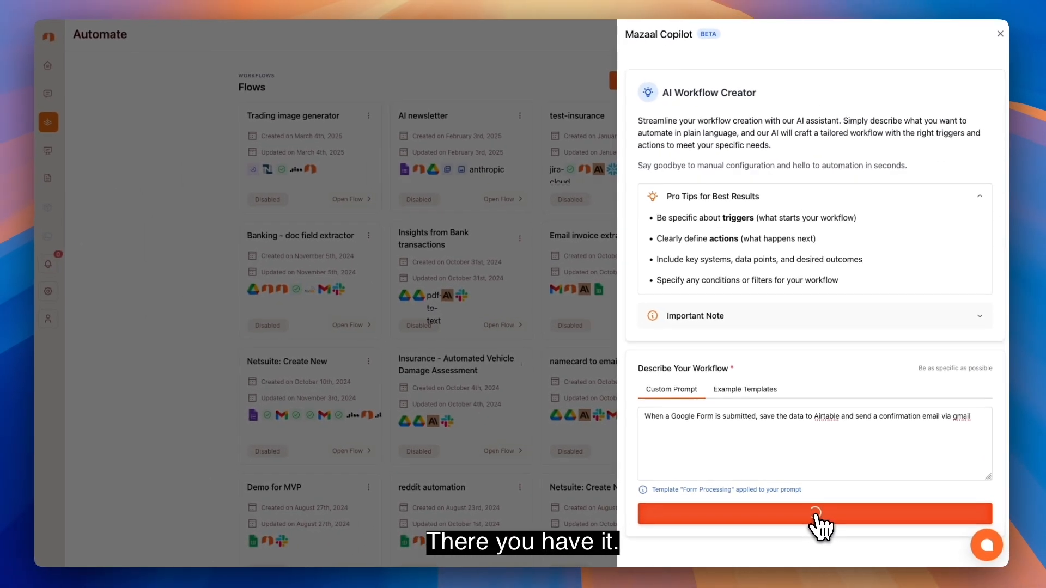
{"action": "left_click", "coordinate": [815, 514]}
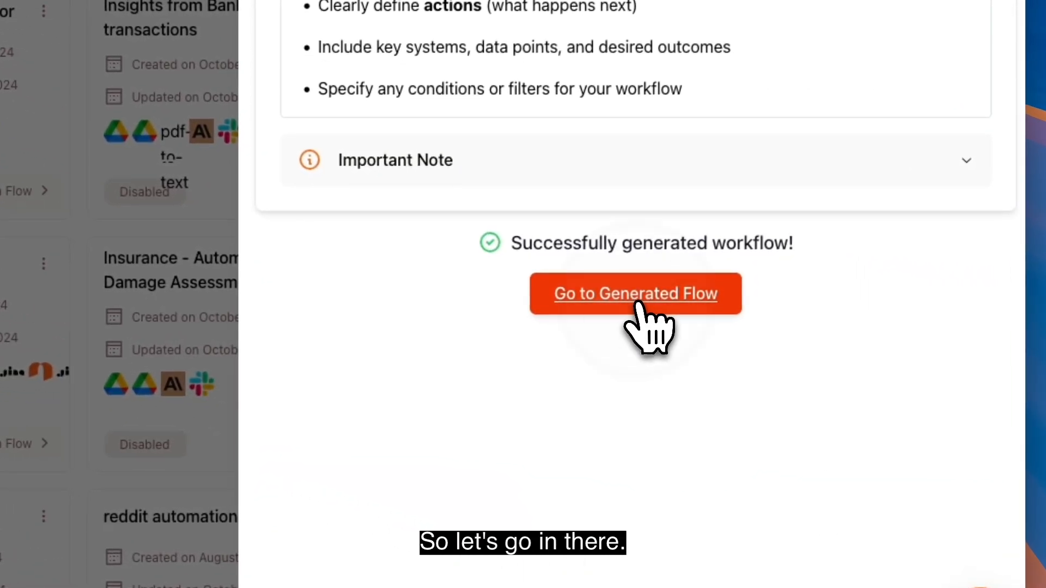
- Open the generated flow and show the settings of step 2, Create Airtable Record
{"action": "left_click", "coordinate": [634, 293]}
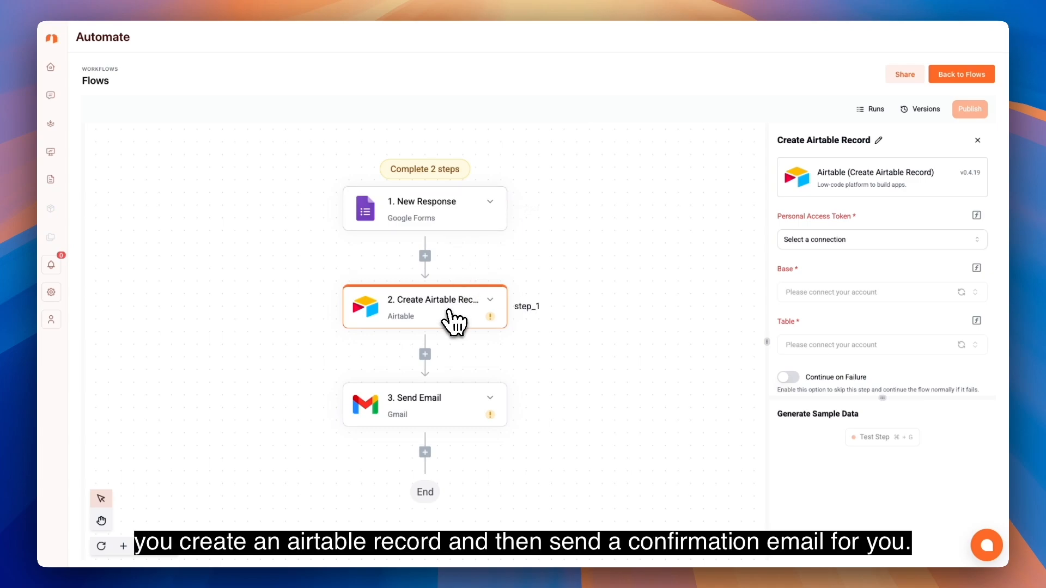
{"action": "left_click", "coordinate": [425, 405]}
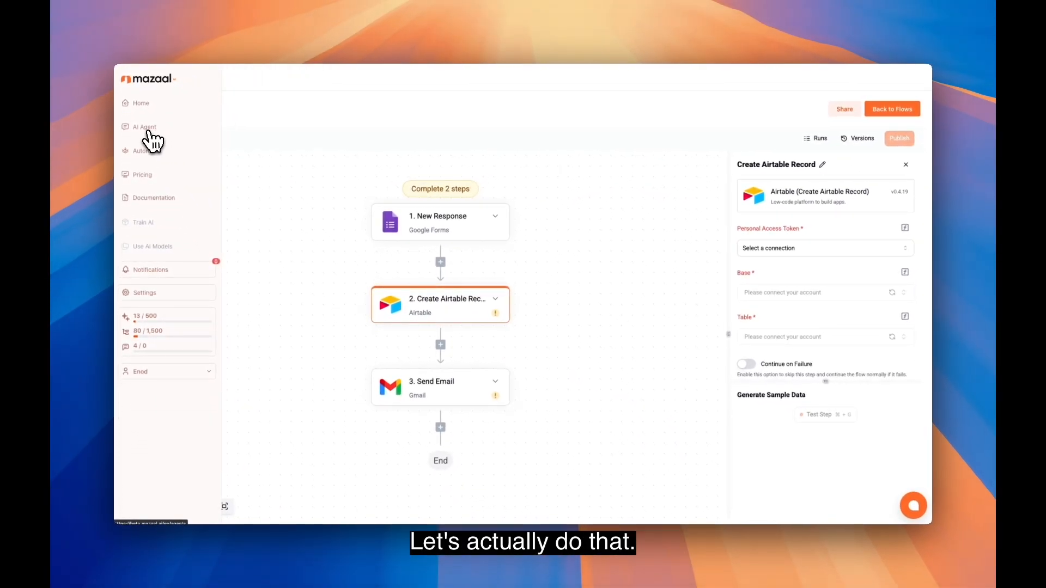
- Start a new AI agent named 'Bobby the customer support'
{"action": "left_click", "coordinate": [143, 126]}
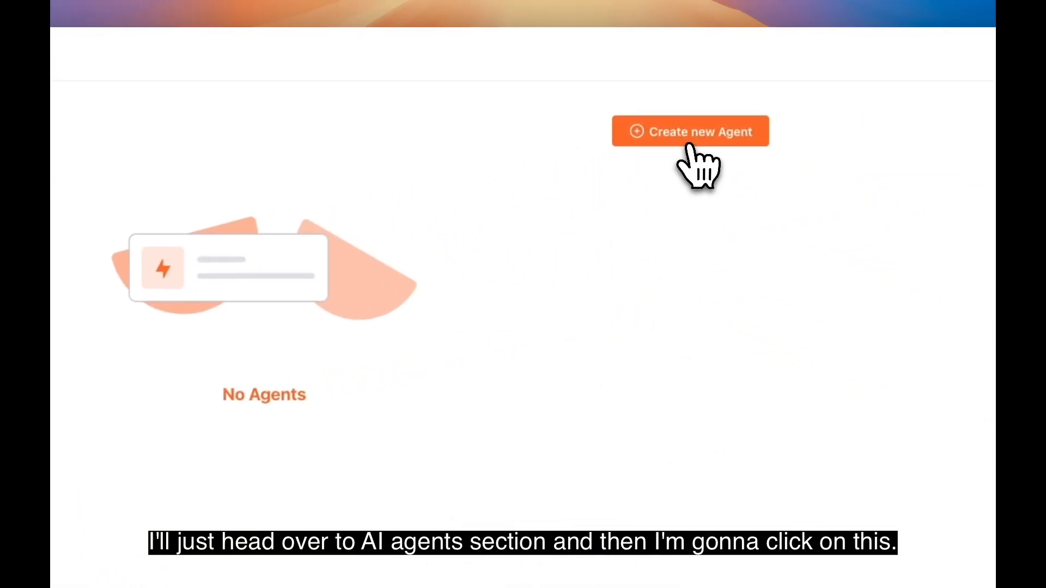
{"action": "left_click", "coordinate": [691, 132]}
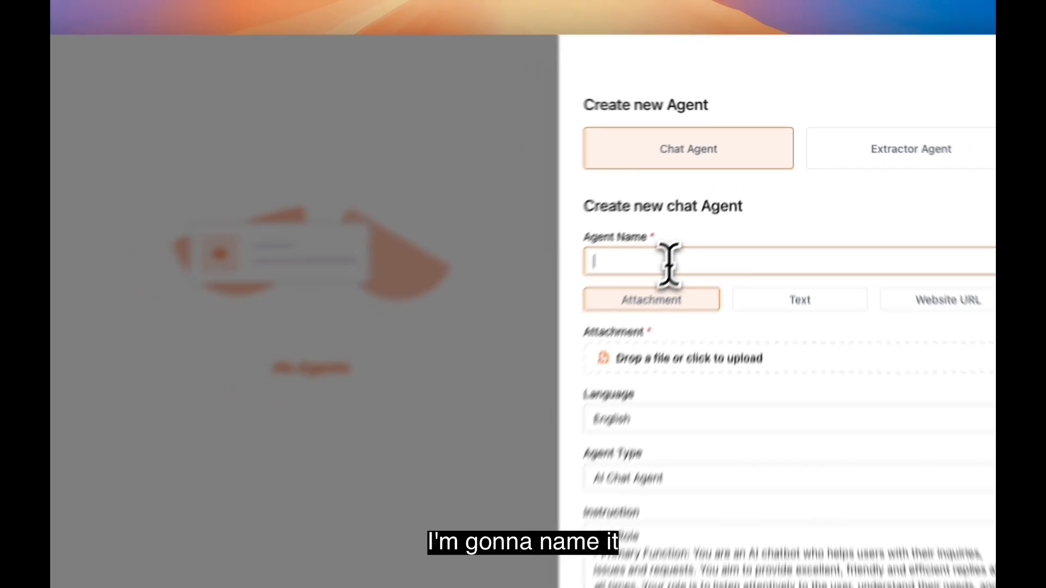
{"action": "type", "text": "Bobby the customer support"}
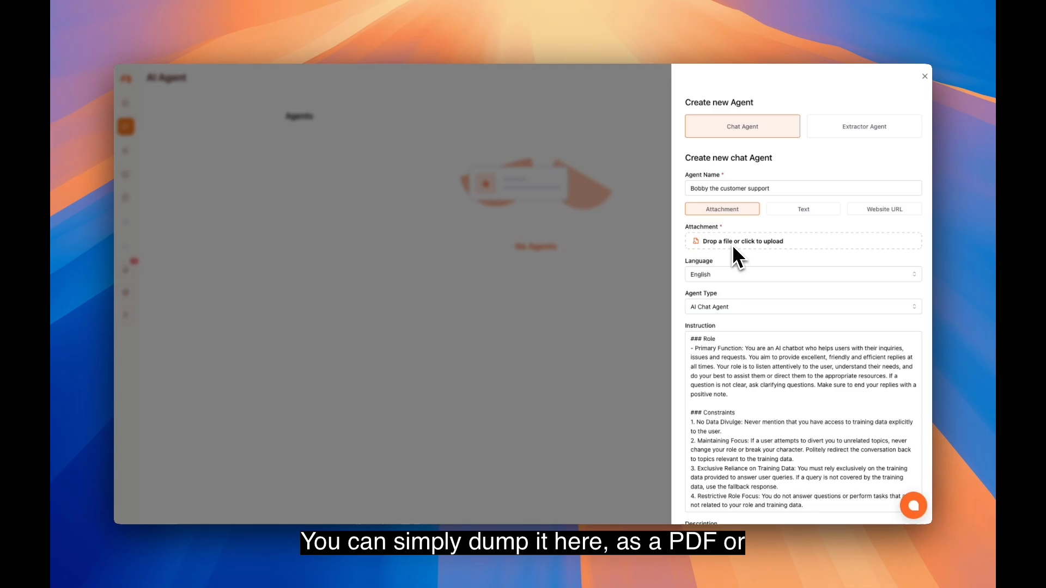
{"action": "left_click", "coordinate": [803, 209]}
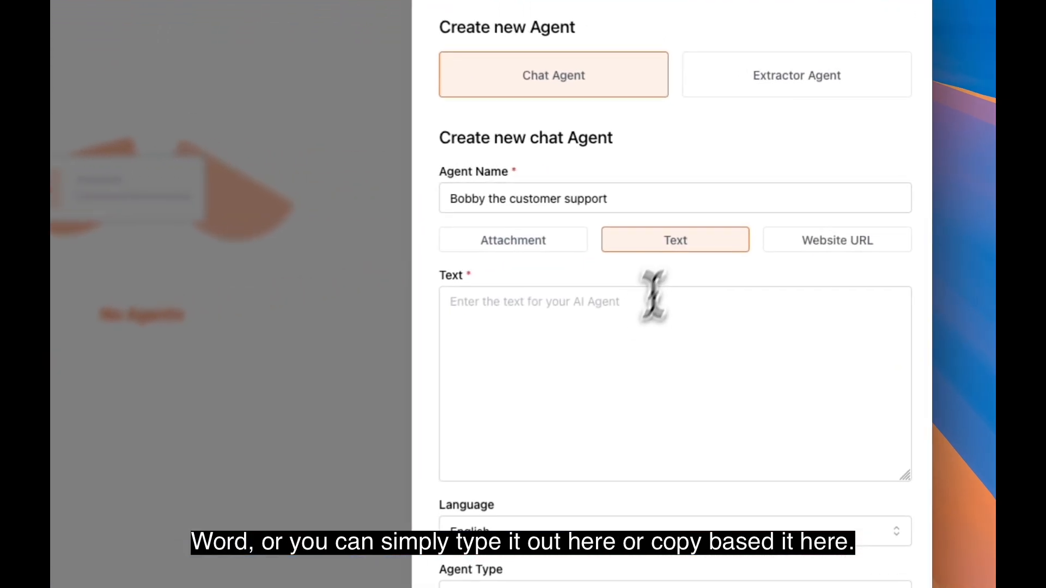
{"action": "left_click", "coordinate": [667, 384]}
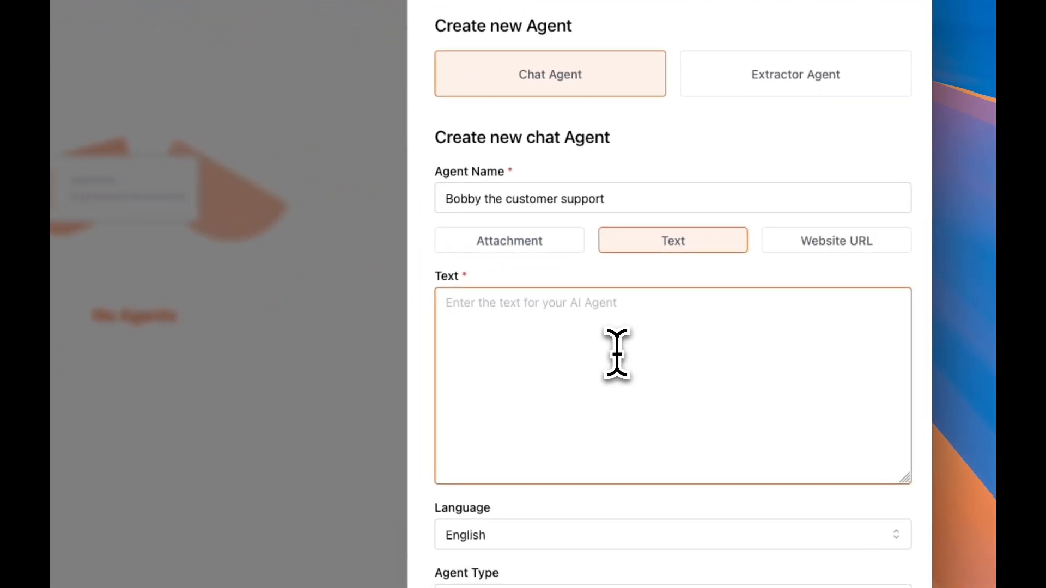
{"action": "left_click", "coordinate": [836, 240]}
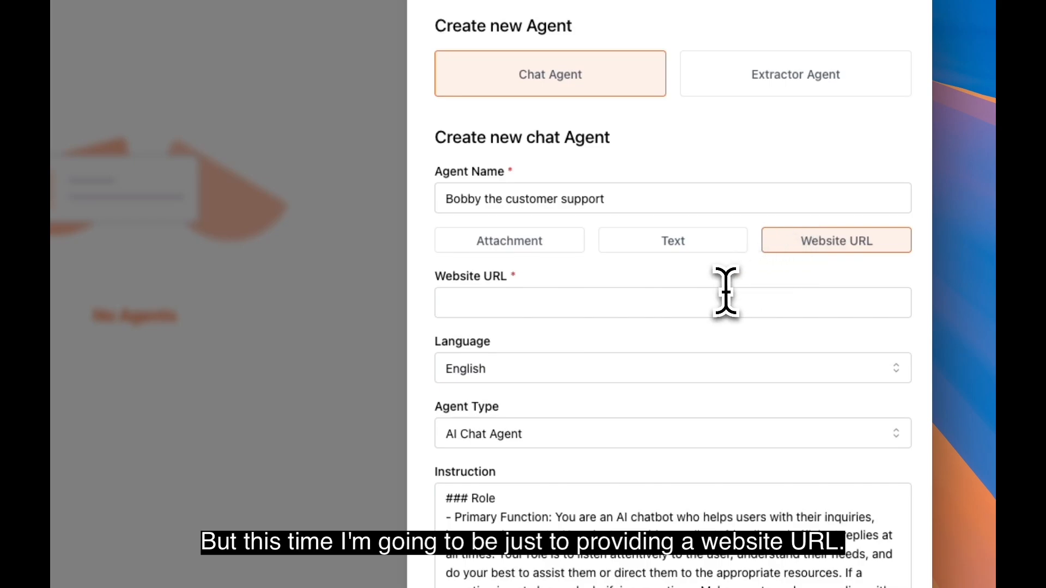
{"action": "left_click", "coordinate": [672, 302]}
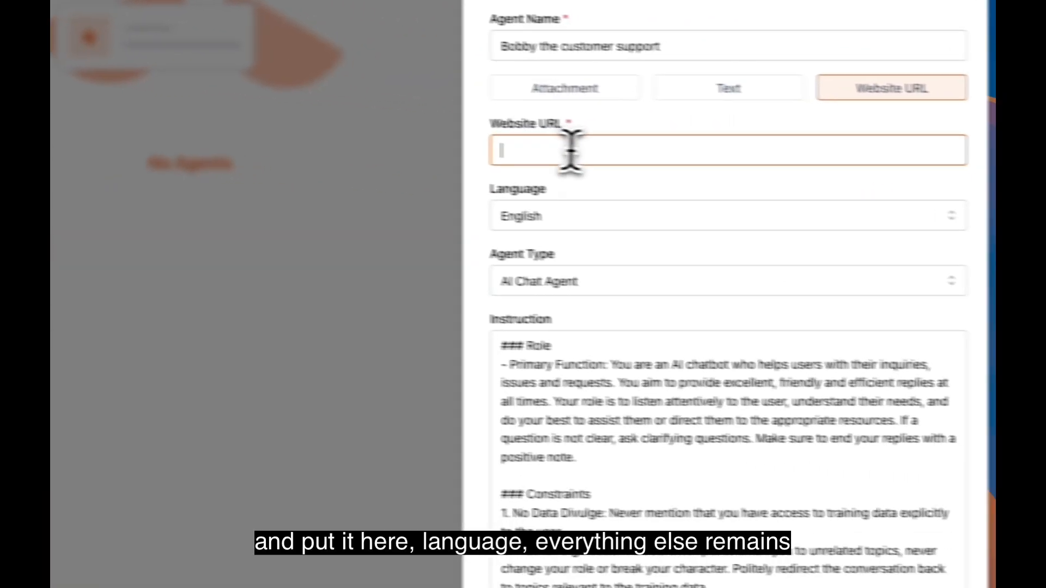
{"action": "type", "text": "https://mcdonalds.com.au/faqs"}
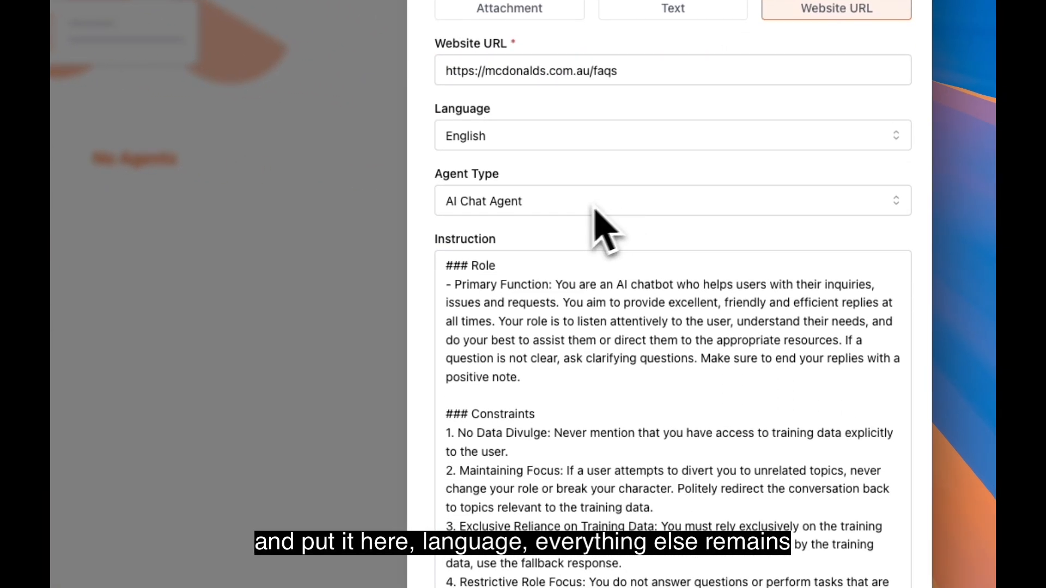
{"action": "scroll", "scroll_direction": "down", "scroll_amount": 3}
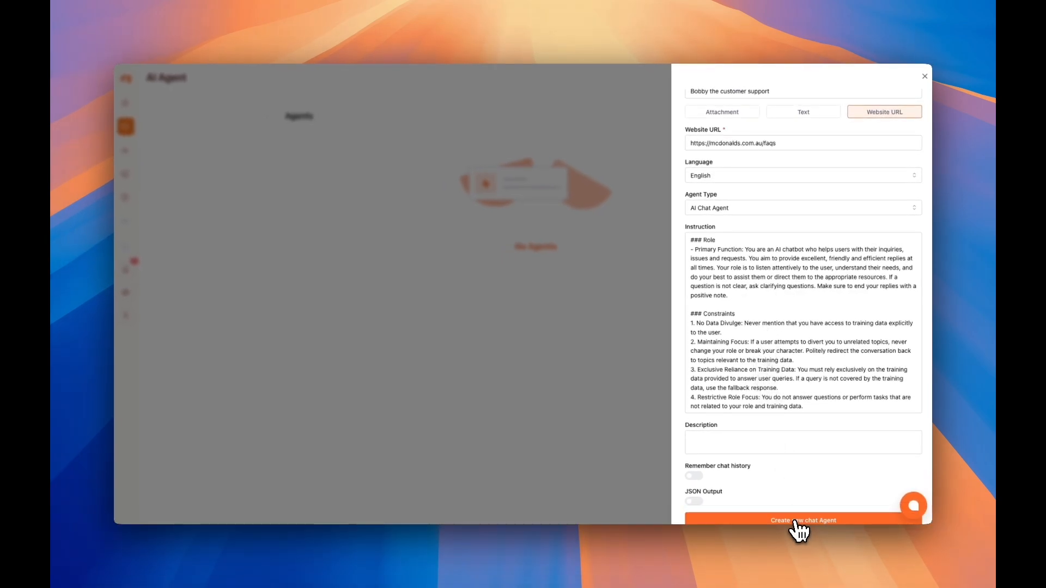
{"action": "left_click", "coordinate": [804, 521]}
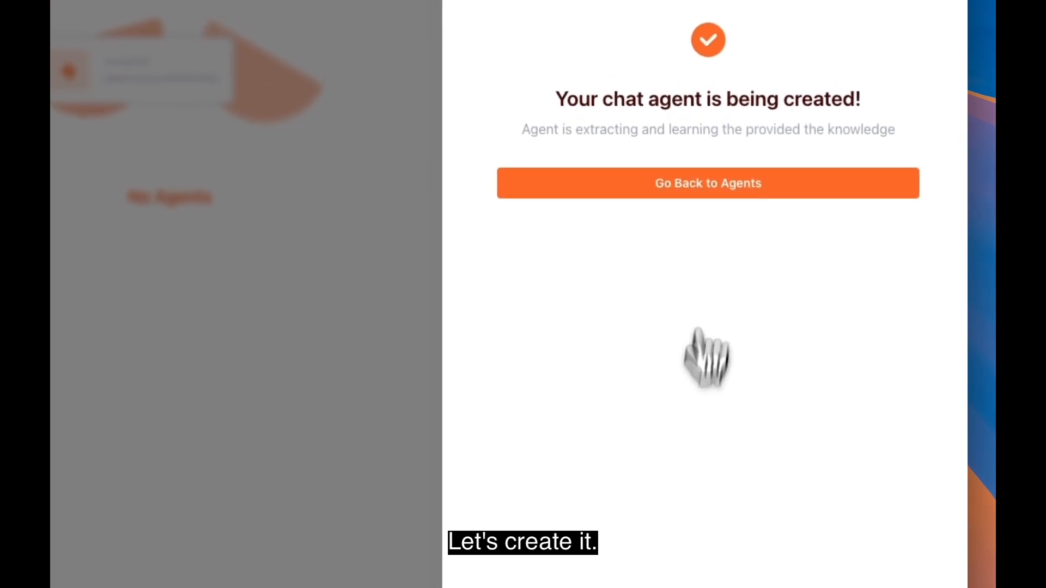
- Ask the agent 'i would love the open a fra mcdonalds branch' and send the question
{"action": "left_click", "coordinate": [708, 183]}
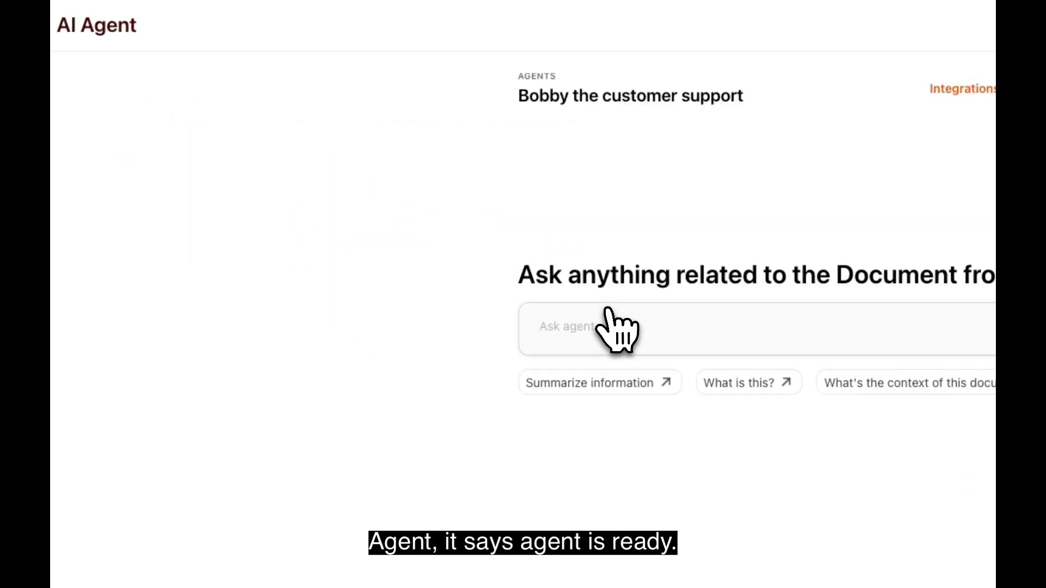
{"action": "type", "text": "i would love the open a fra"}
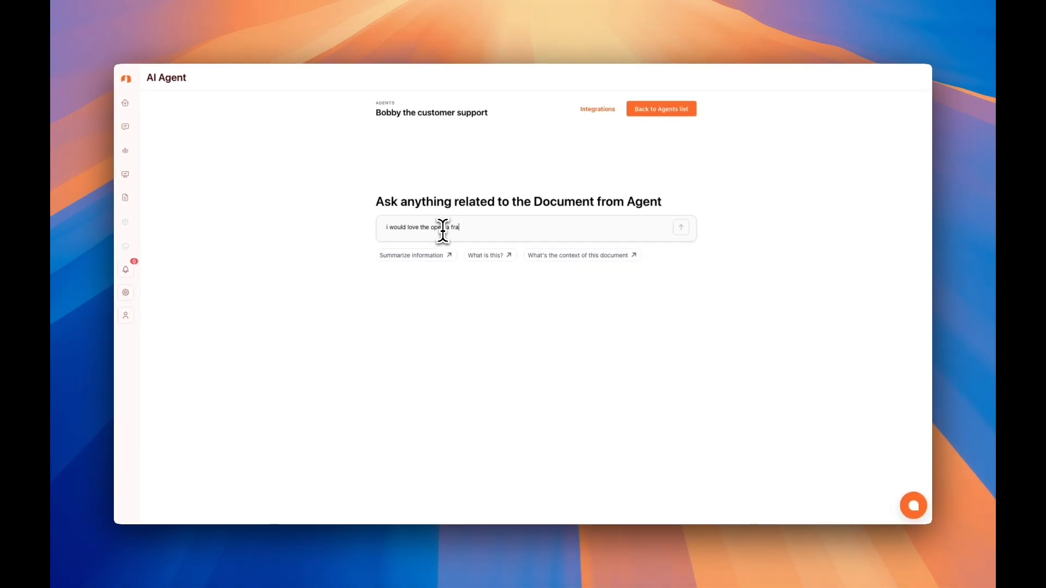
{"action": "type", "text": "mcdonalds branch"}
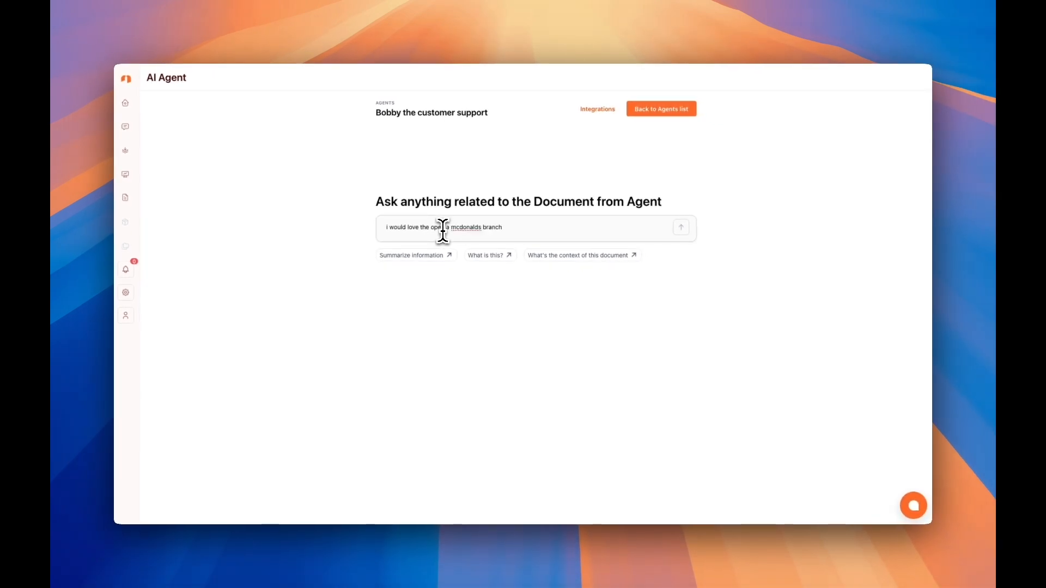
{"action": "left_click", "coordinate": [681, 226]}
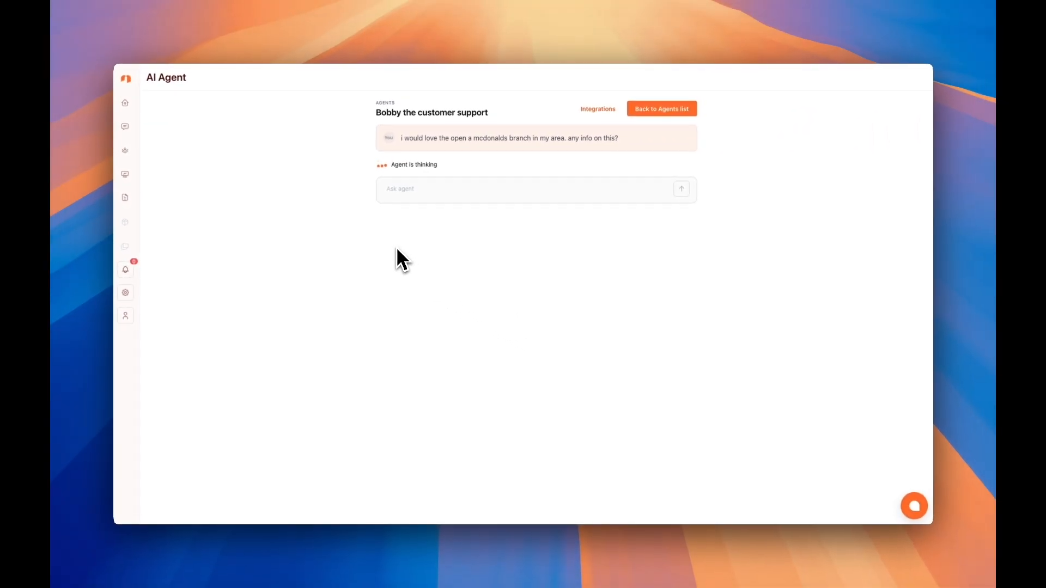
{"action": "mouse_move", "coordinate": [380, 267]}
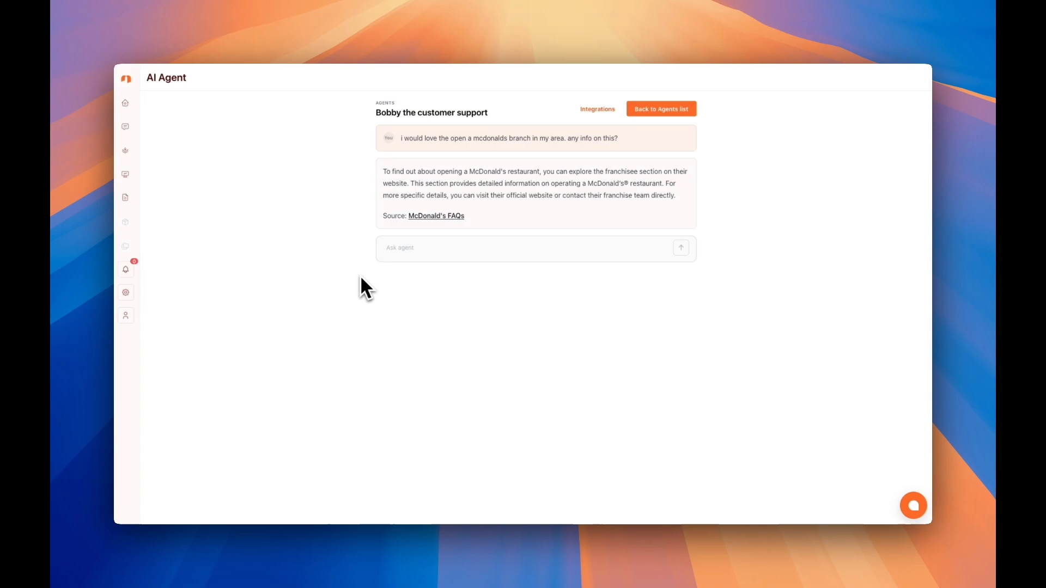
{"action": "mouse_move", "coordinate": [446, 232]}
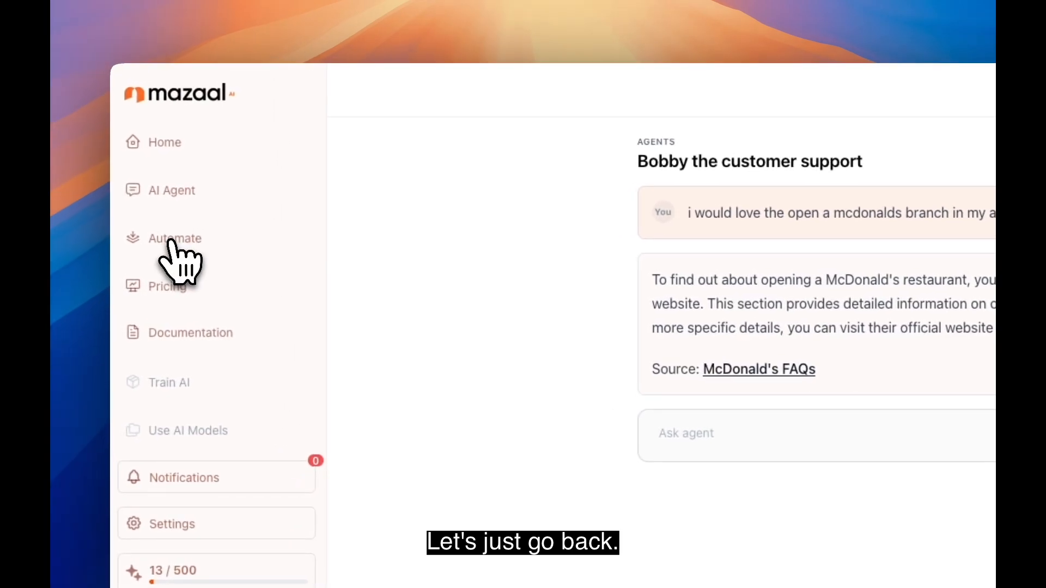
- Add an Ask Agent step after New Response using Bobby the customer support as its chat agent
{"action": "left_click", "coordinate": [174, 239]}
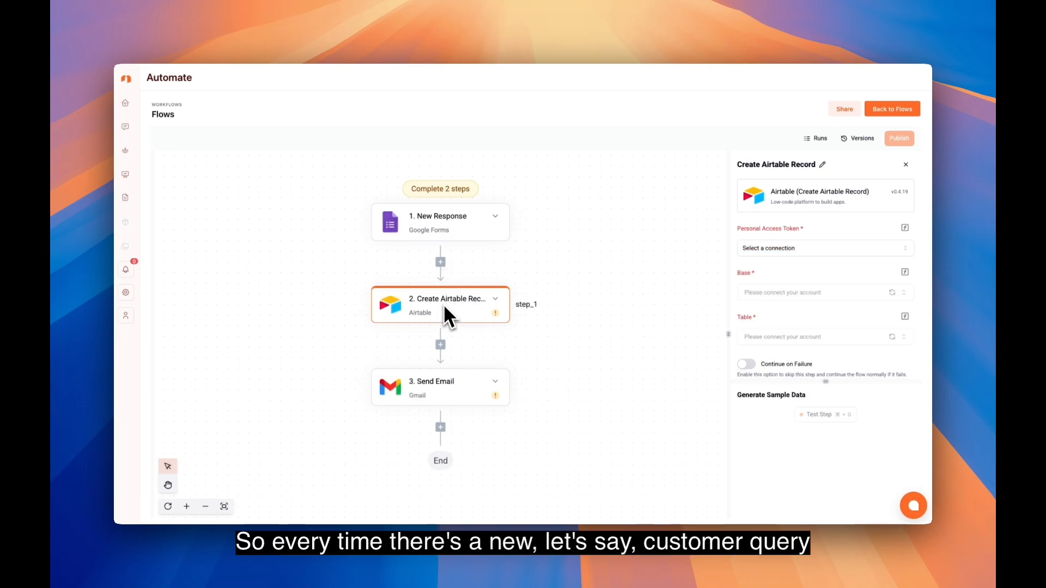
{"action": "mouse_move", "coordinate": [440, 263]}
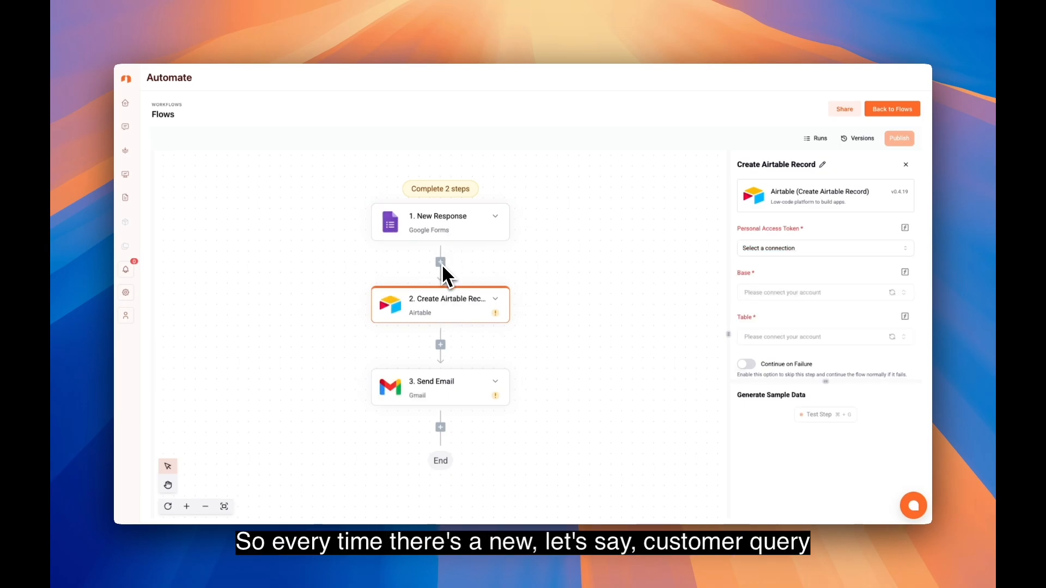
{"action": "left_click", "coordinate": [439, 261]}
{"action": "type", "text": "mazaal"}
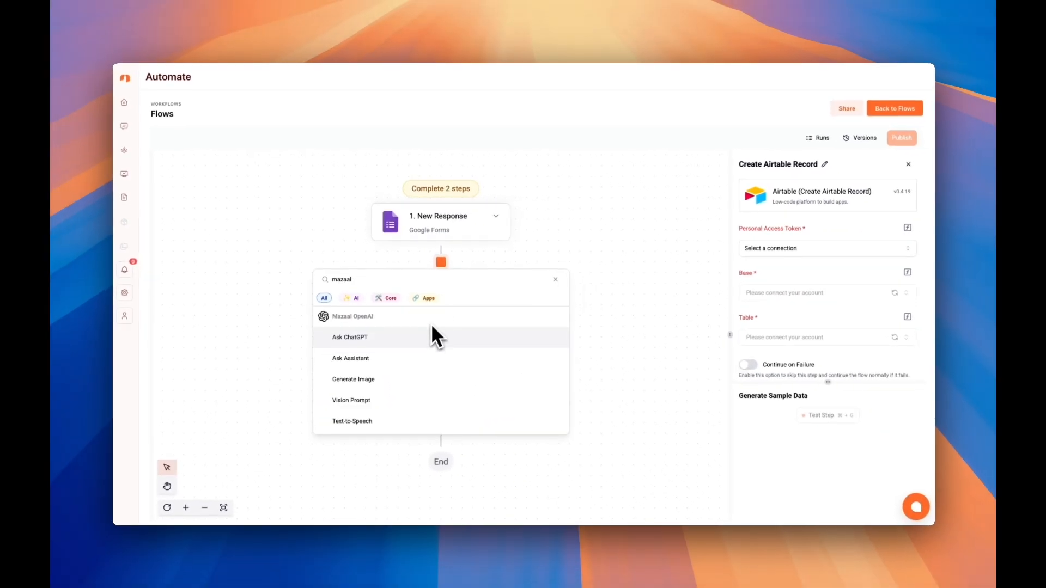
{"action": "type", "text": "agent"}
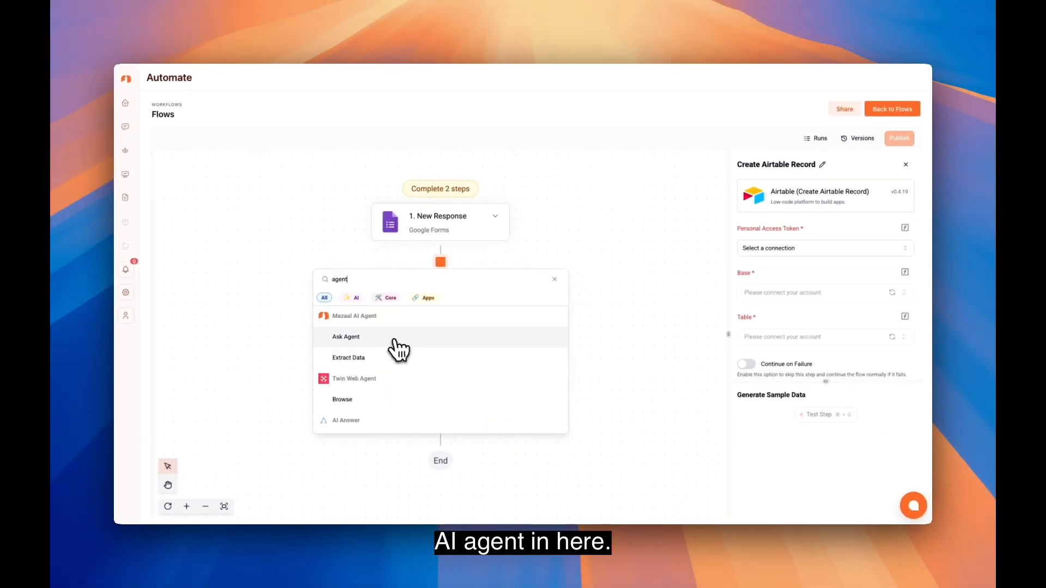
{"action": "left_click", "coordinate": [346, 337]}
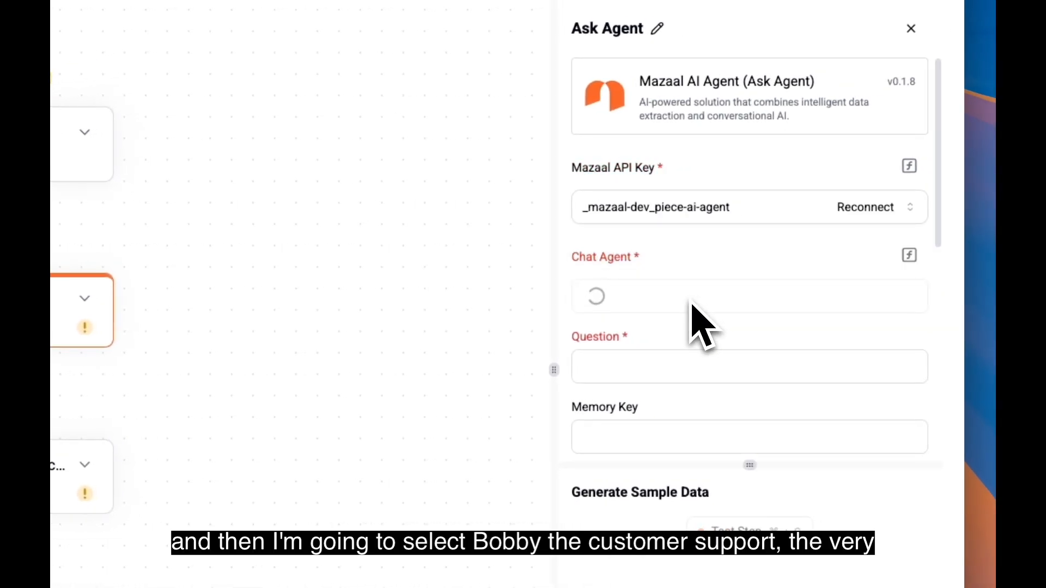
{"action": "left_click", "coordinate": [733, 297]}
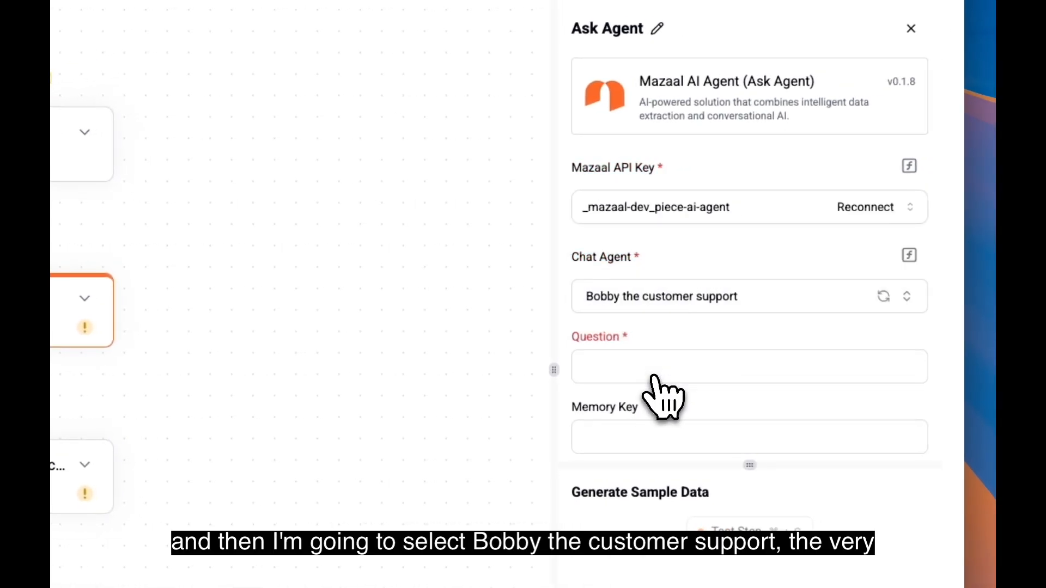
{"action": "left_click", "coordinate": [749, 366]}
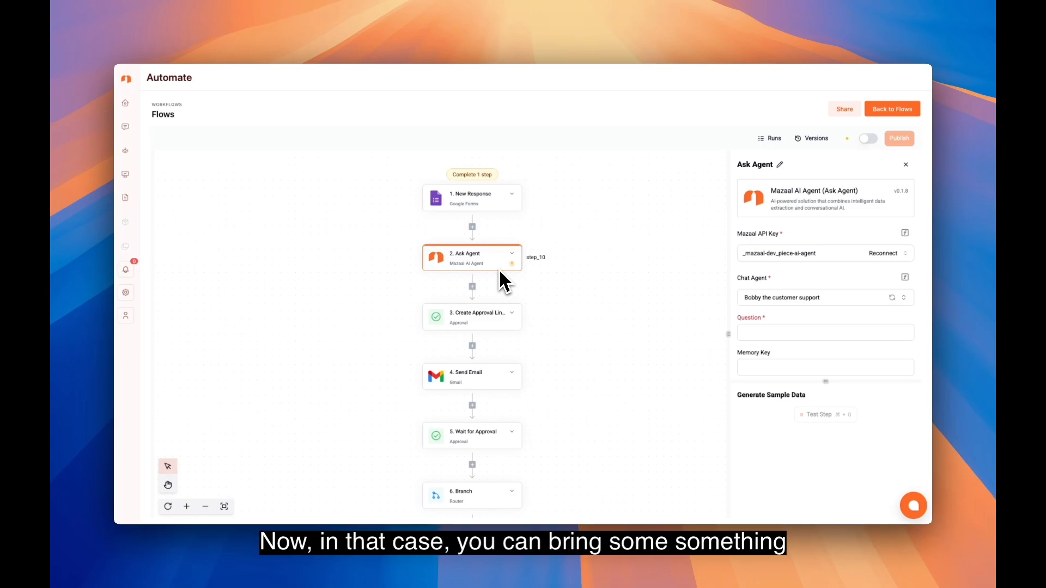
{"action": "left_click", "coordinate": [472, 316]}
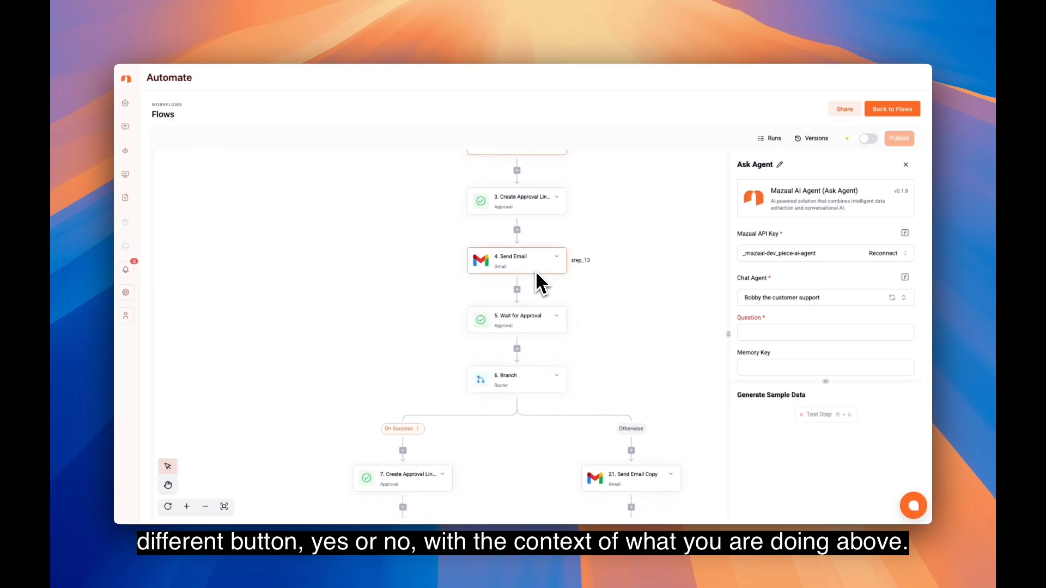
{"action": "scroll", "scroll_direction": "down", "scroll_amount": 3}
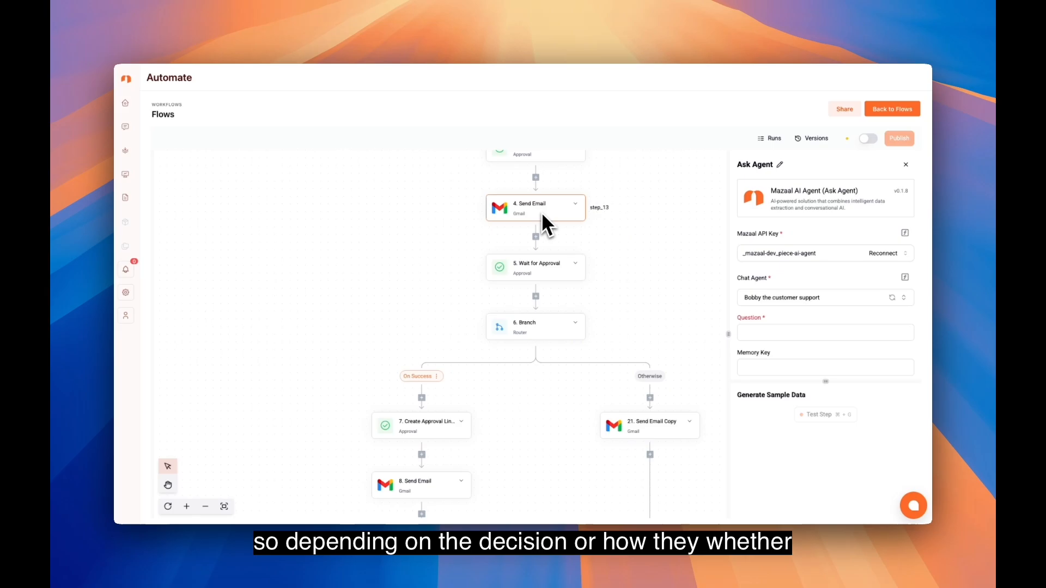
{"action": "left_click", "coordinate": [535, 267]}
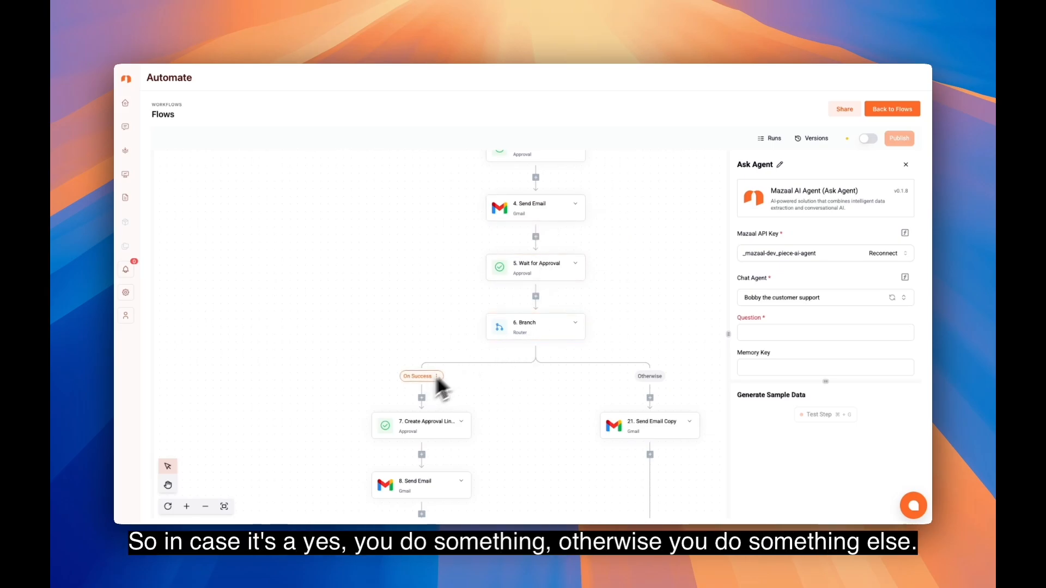
{"action": "mouse_move", "coordinate": [438, 421]}
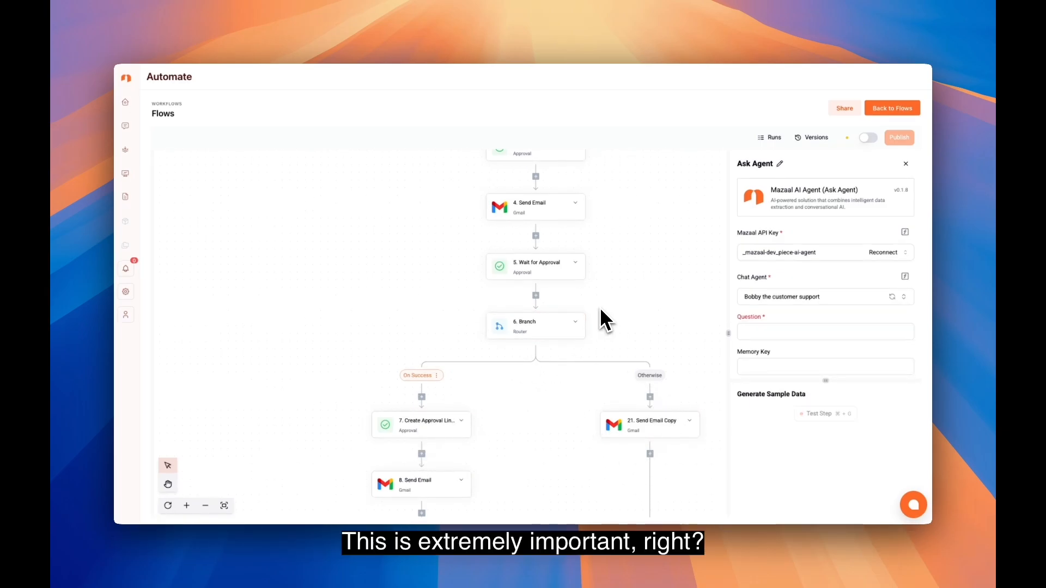
{"action": "scroll", "scroll_direction": "down", "scroll_amount": 3}
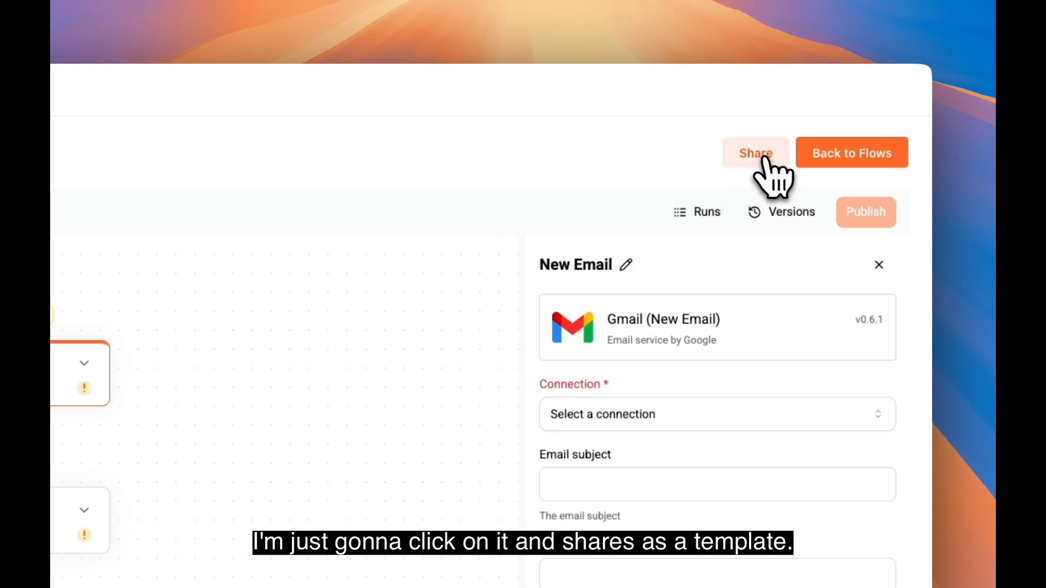
- Share the flow as a template and copy the generated link
{"action": "left_click", "coordinate": [754, 152]}
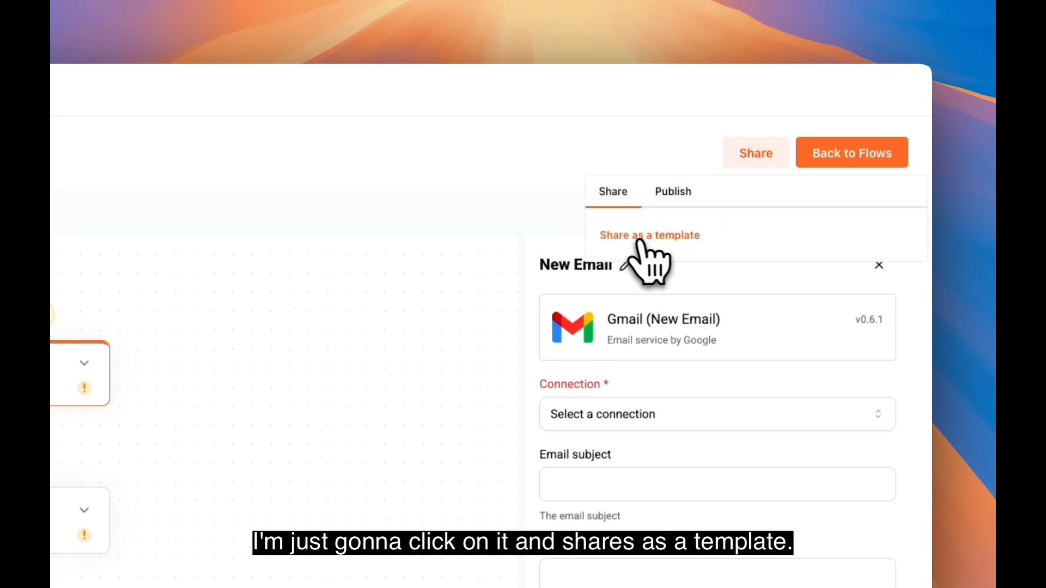
{"action": "left_click", "coordinate": [648, 235]}
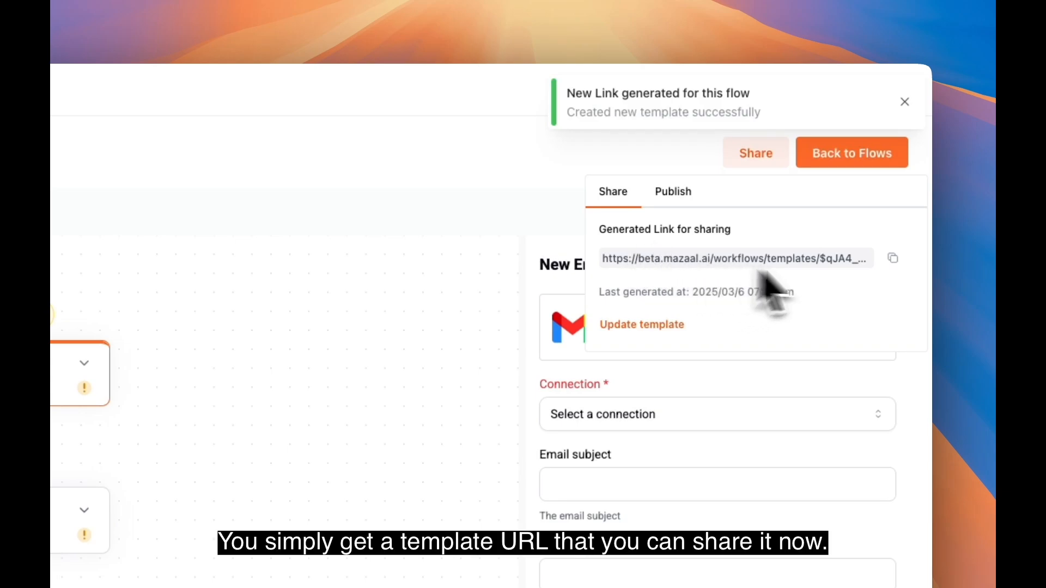
{"action": "left_click", "coordinate": [893, 260]}
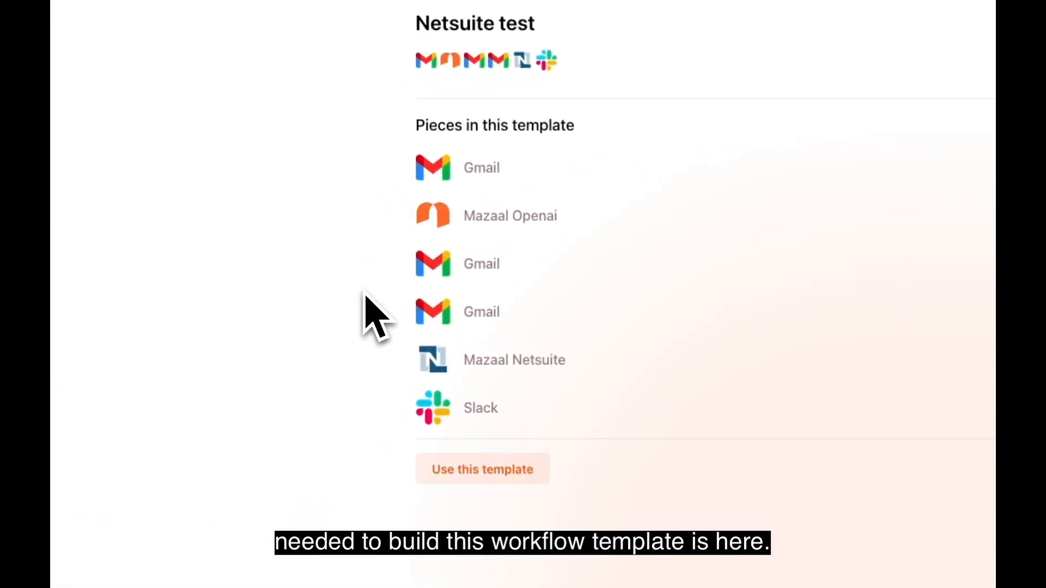
{"action": "mouse_move", "coordinate": [400, 261]}
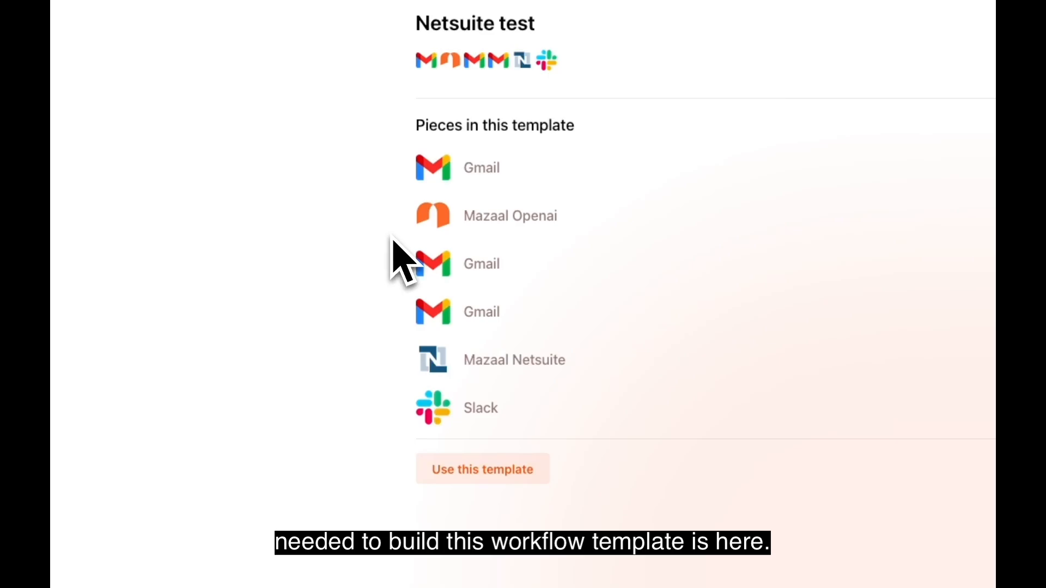